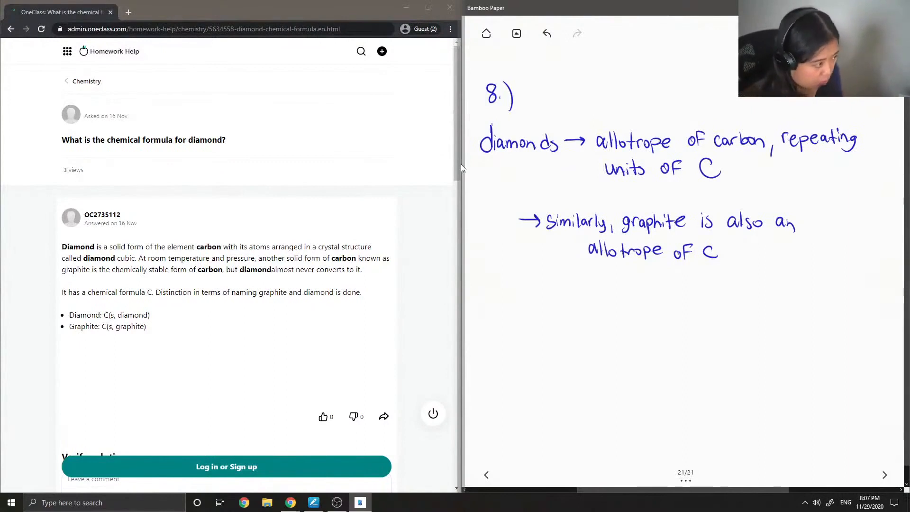
mouse_move(409, 134)
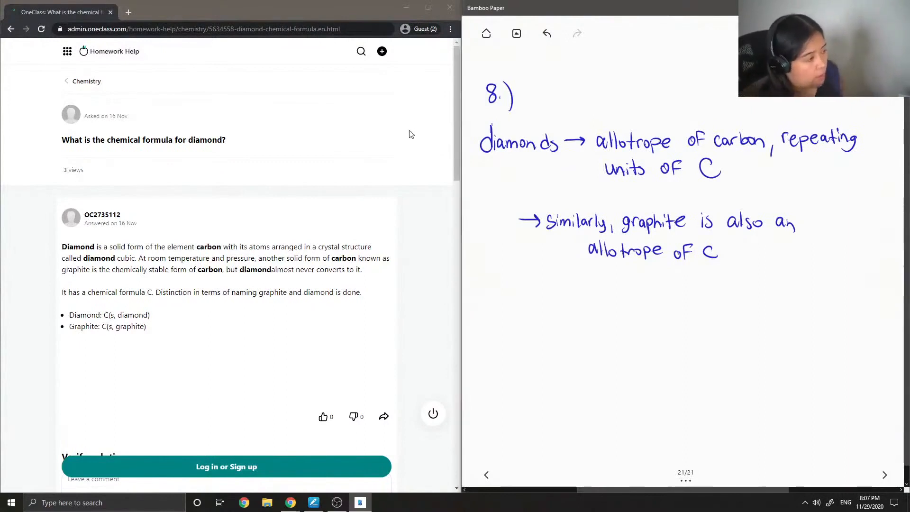
mouse_move(249, 256)
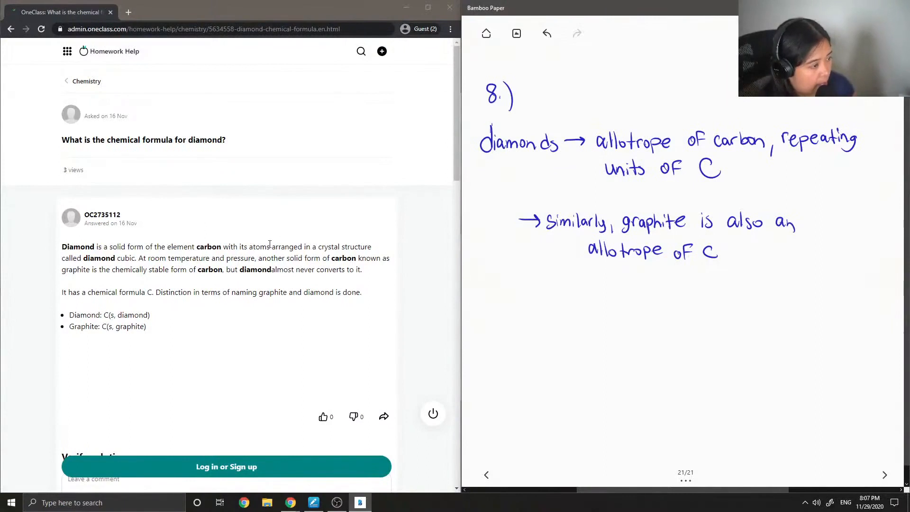
mouse_move(113, 272)
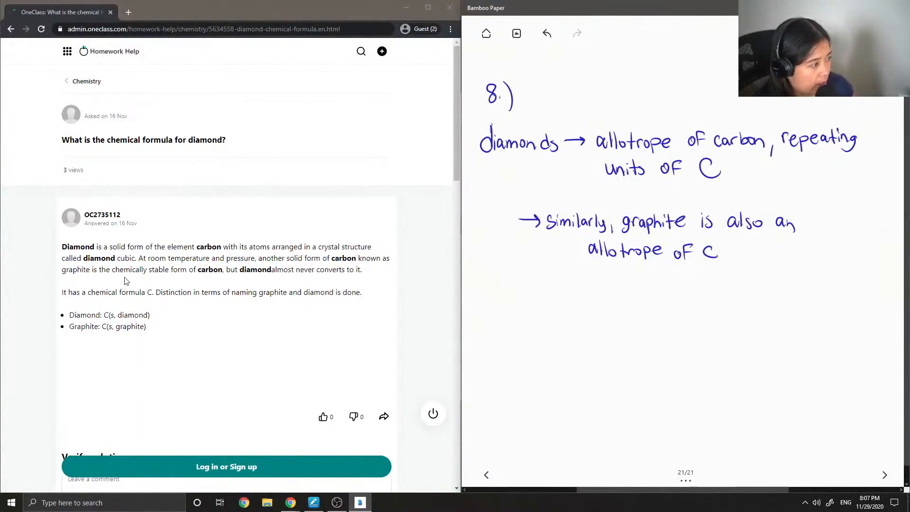
mouse_move(192, 277)
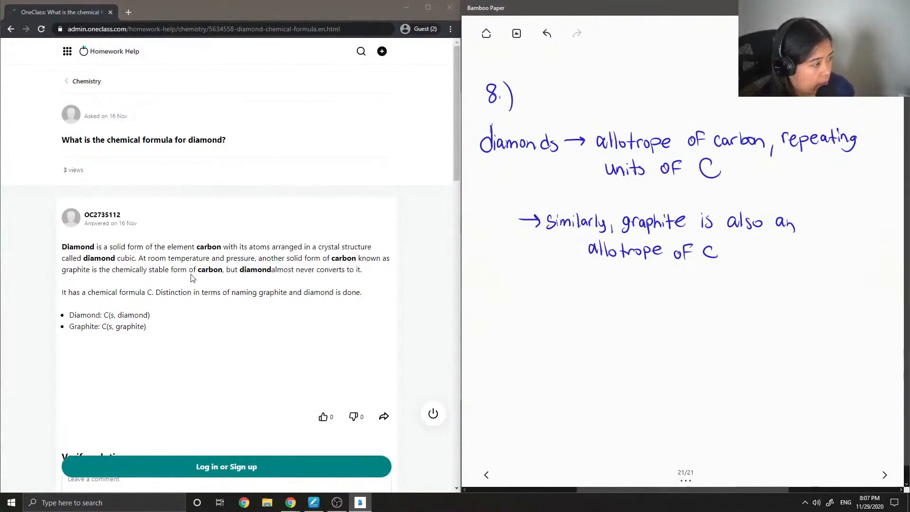
mouse_move(242, 284)
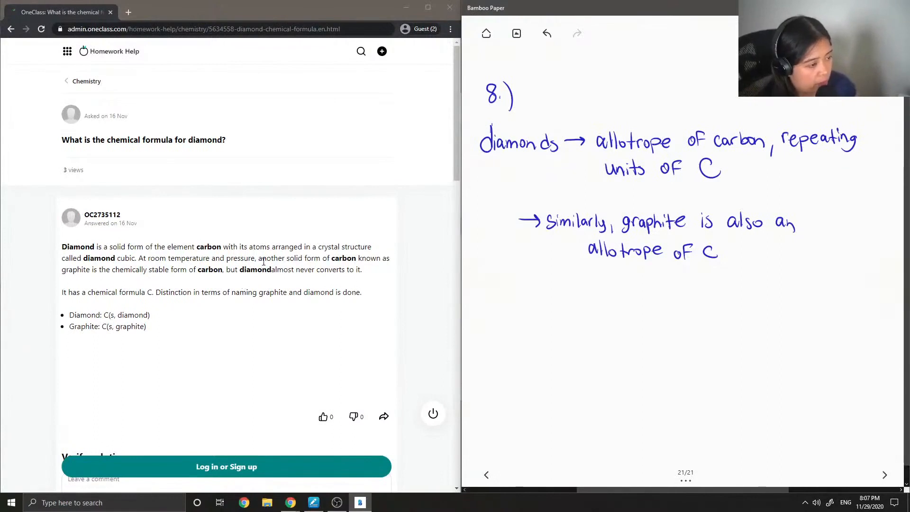
scroll("down", 3)
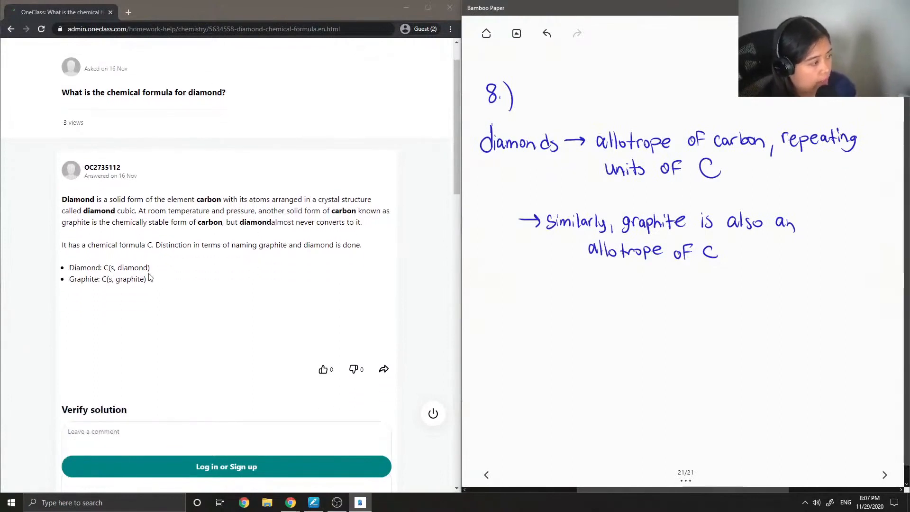
mouse_move(164, 257)
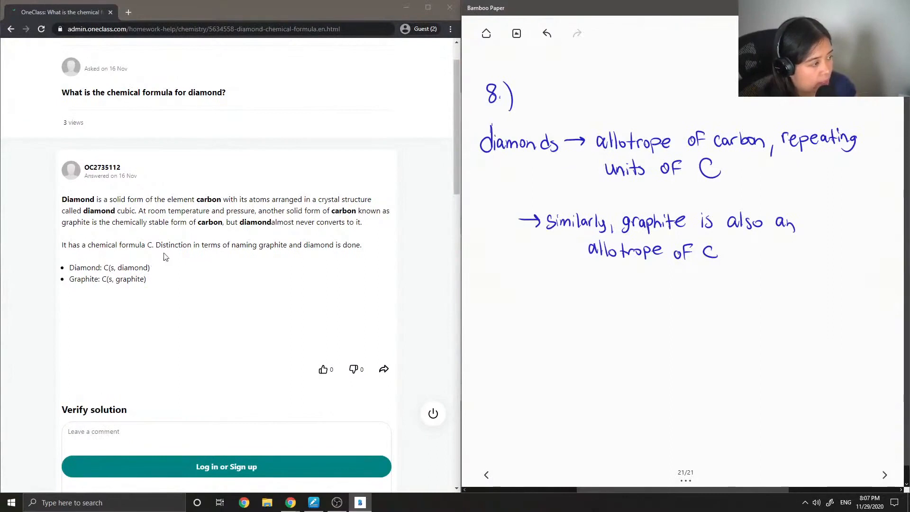
mouse_move(248, 255)
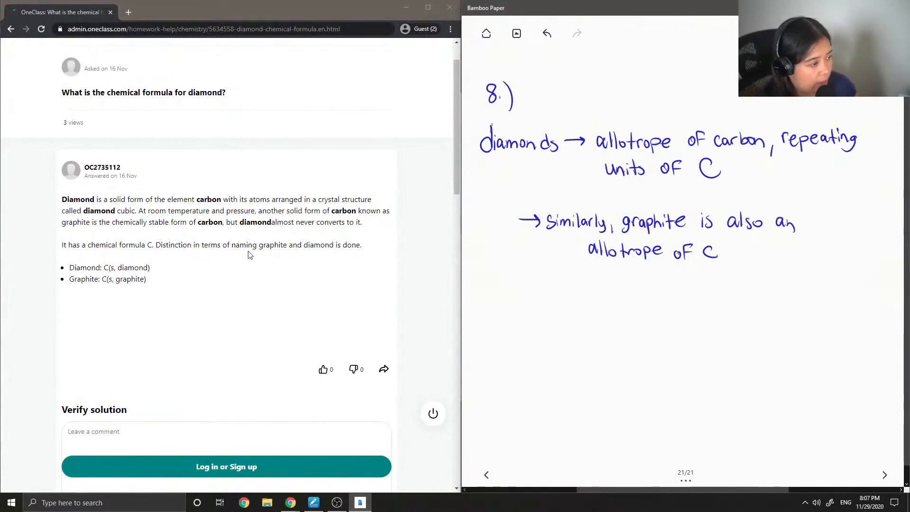
scroll("down", 3)
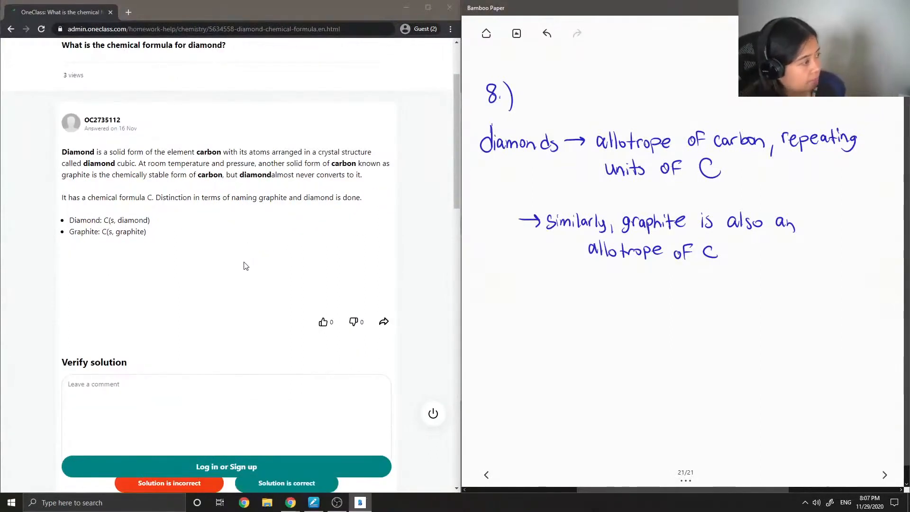
scroll("down", 3)
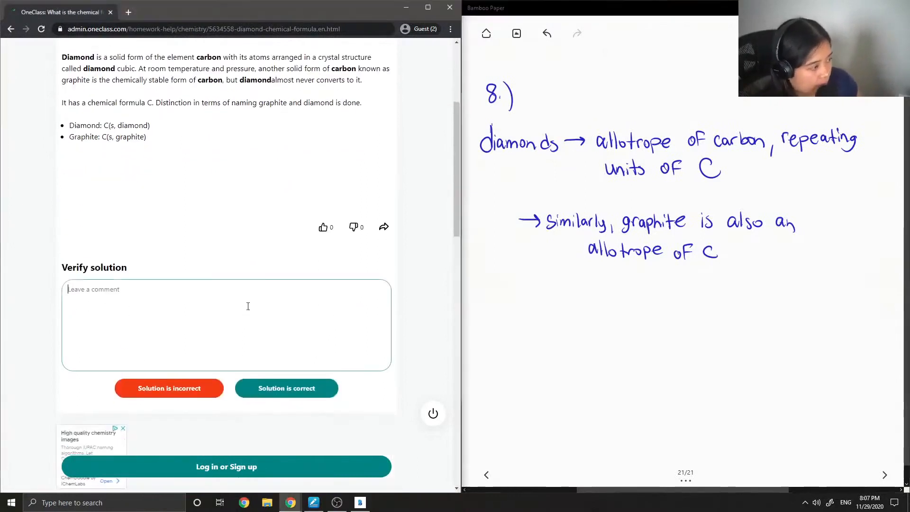
type("This")
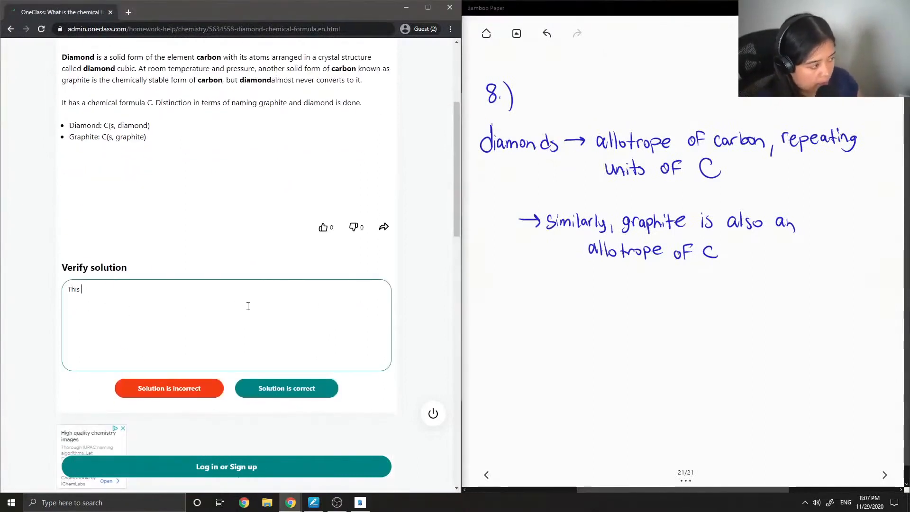